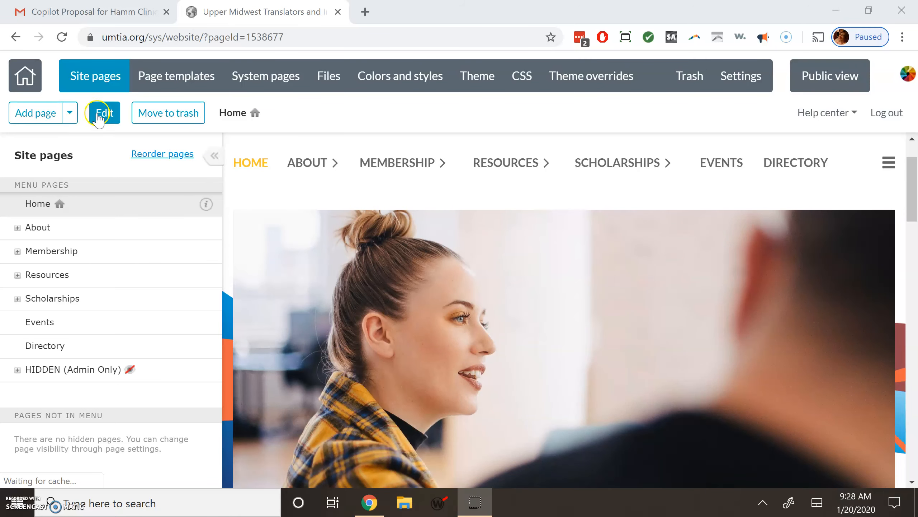
Switch the Home page into edit mode so its slideshow can be worked on.
{"action": "left_click", "coordinate": [104, 113]}
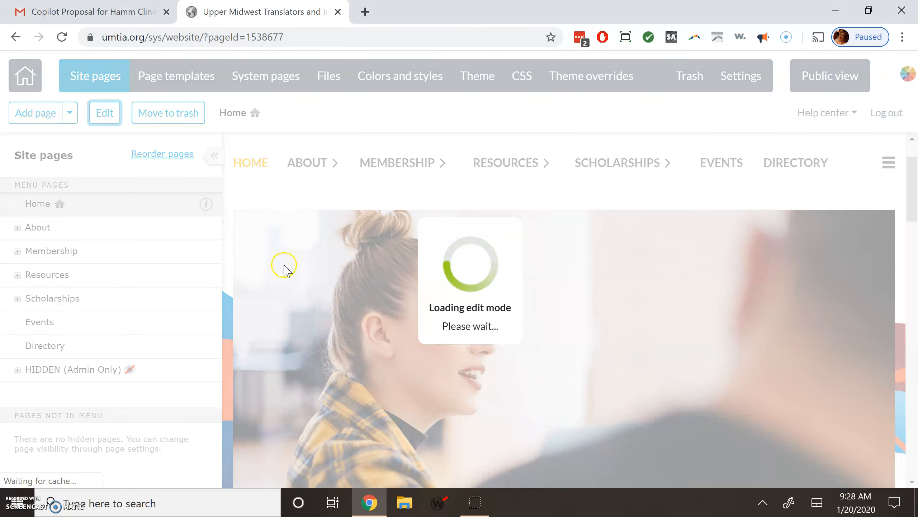
{"action": "left_click", "coordinate": [104, 113]}
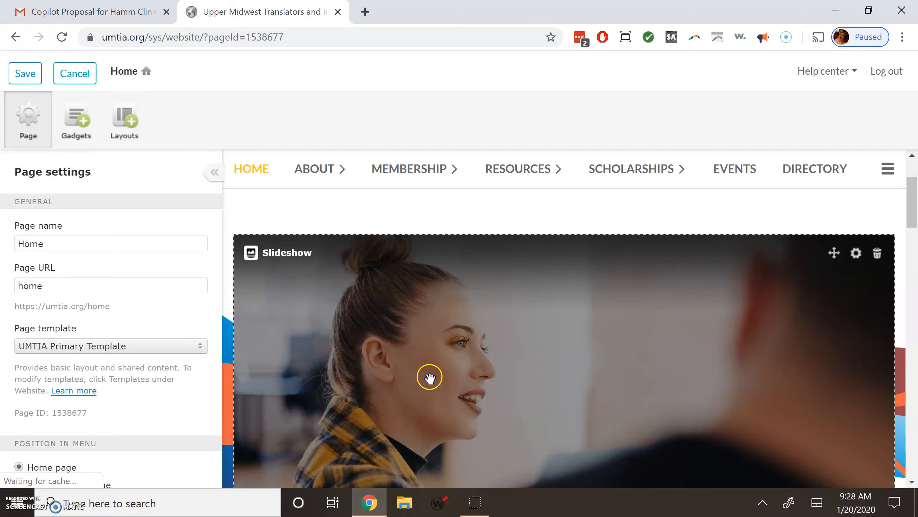
{"action": "mouse_move", "coordinate": [354, 276]}
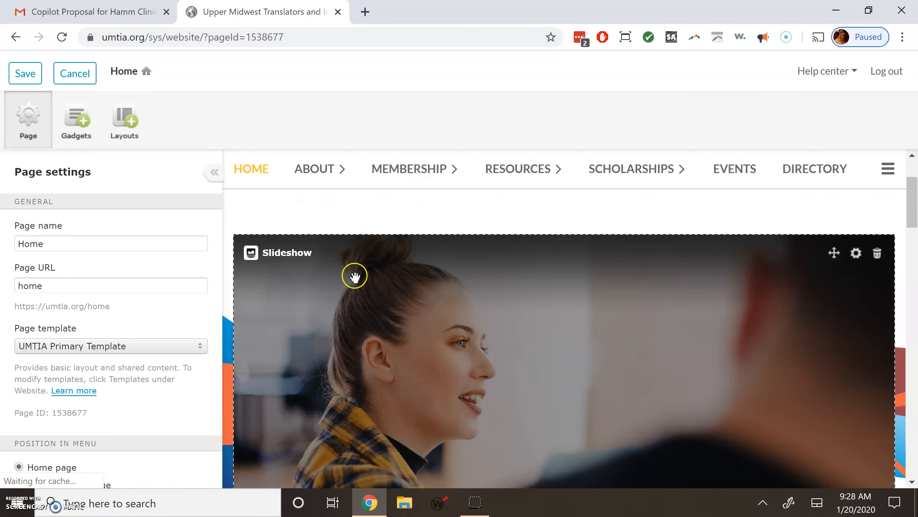
{"action": "mouse_move", "coordinate": [856, 253]}
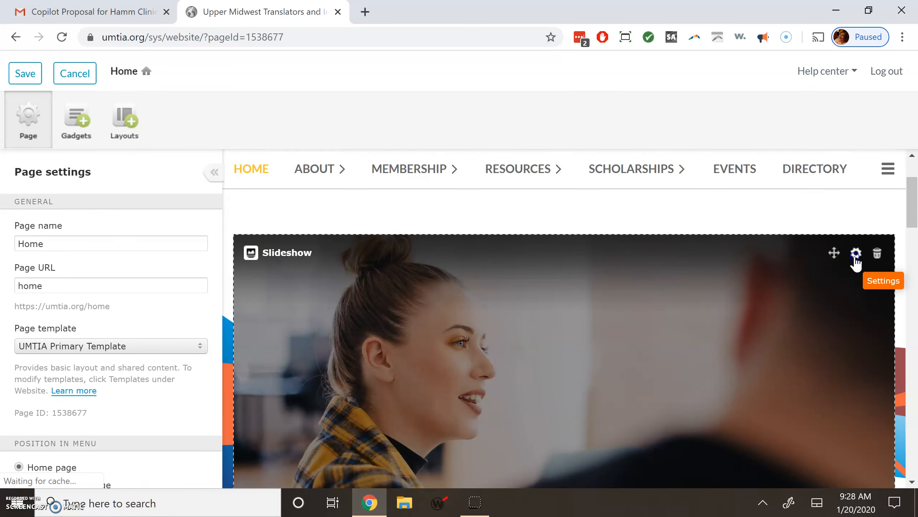
Open the Slideshow gadget's settings and review the Images to display folder path.
{"action": "left_click", "coordinate": [856, 254]}
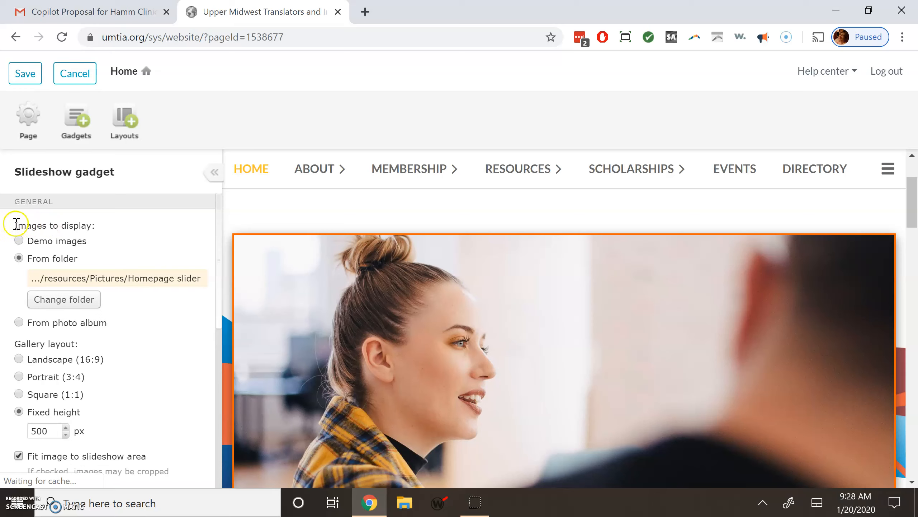
{"action": "mouse_move", "coordinate": [85, 227]}
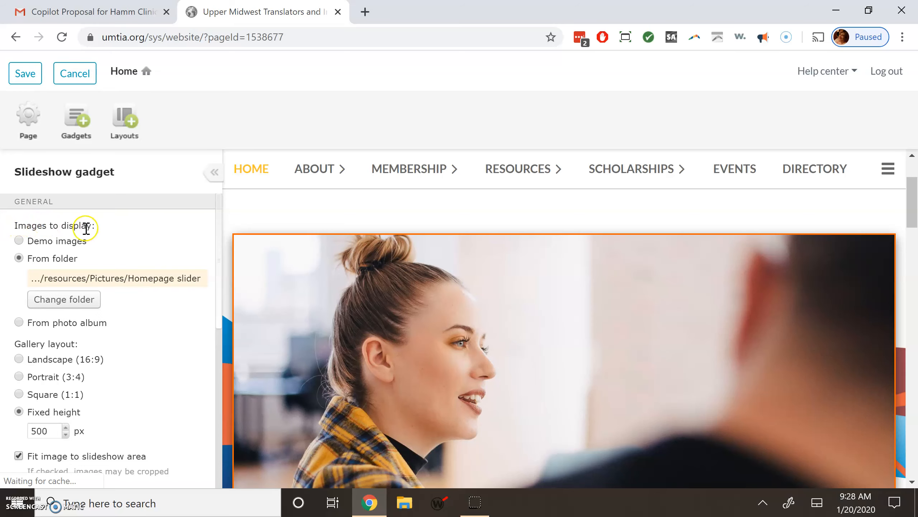
{"action": "mouse_move", "coordinate": [93, 323]}
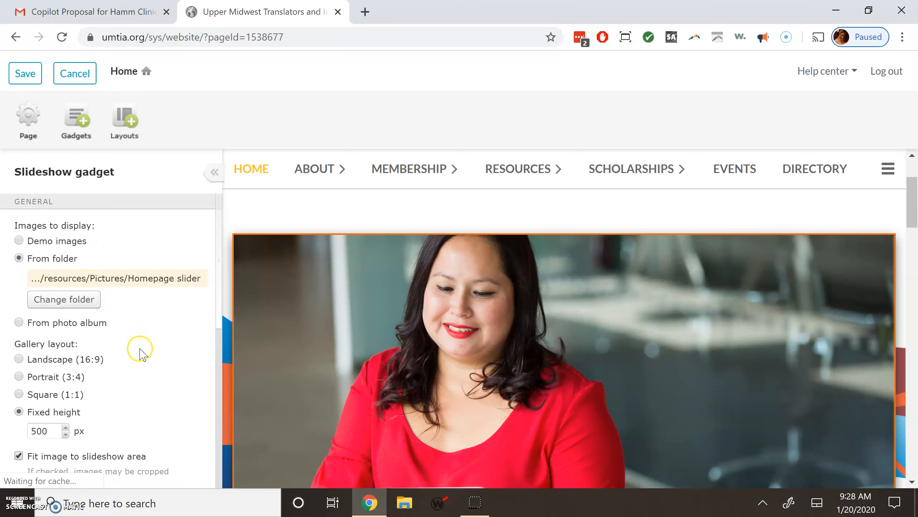
{"action": "mouse_move", "coordinate": [116, 308]}
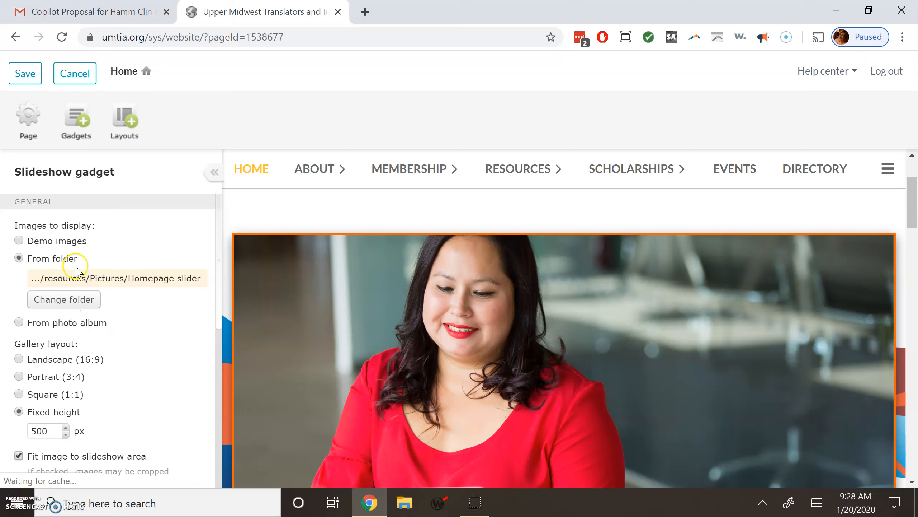
{"action": "mouse_move", "coordinate": [52, 260]}
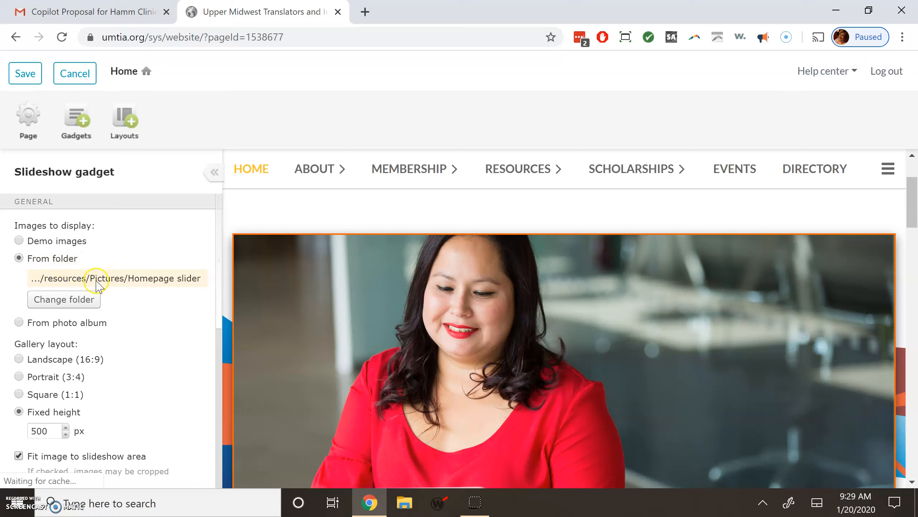
{"action": "mouse_move", "coordinate": [132, 294]}
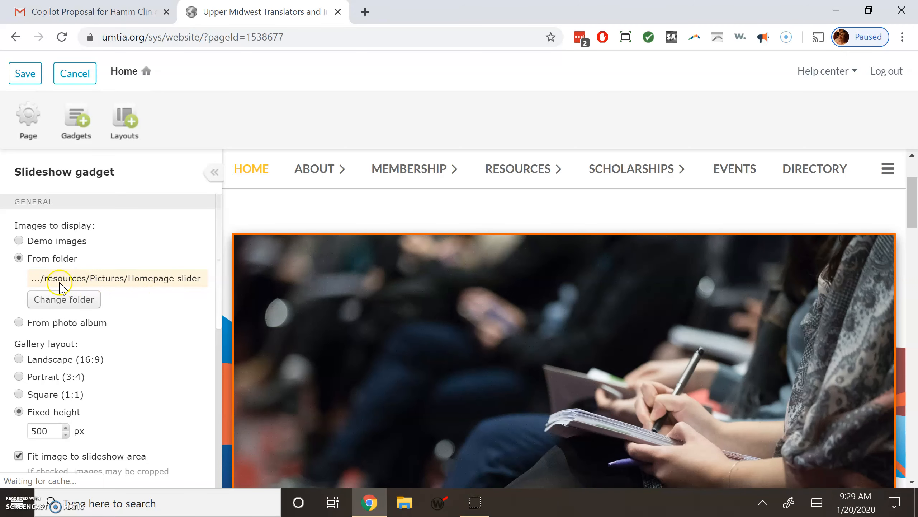
{"action": "mouse_move", "coordinate": [276, 279]}
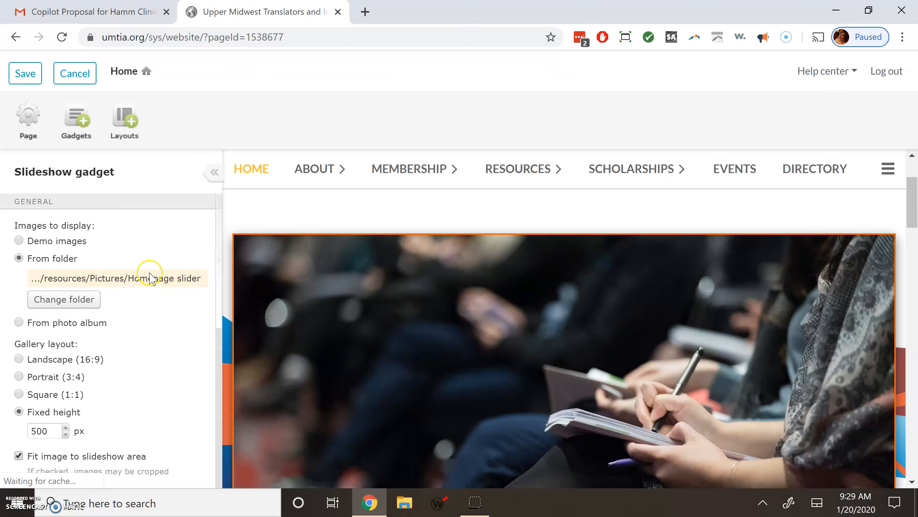
{"action": "mouse_move", "coordinate": [120, 285]}
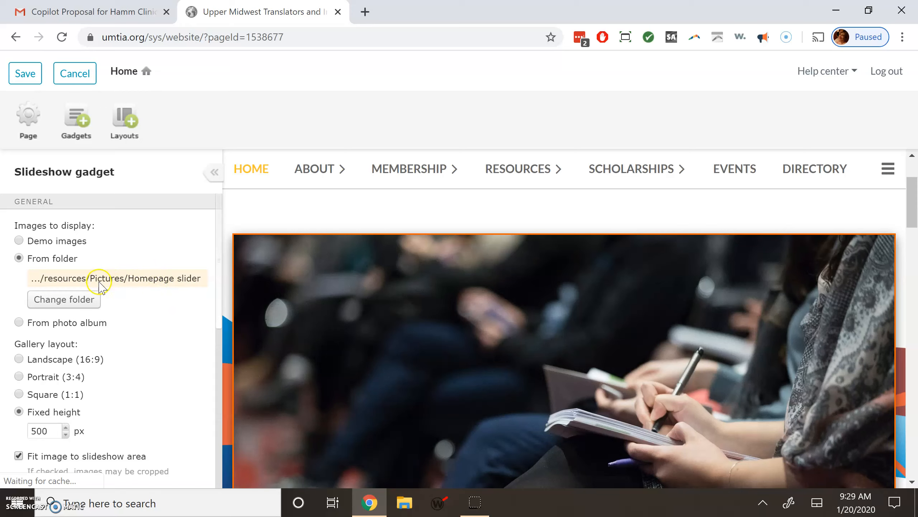
{"action": "mouse_move", "coordinate": [105, 282]}
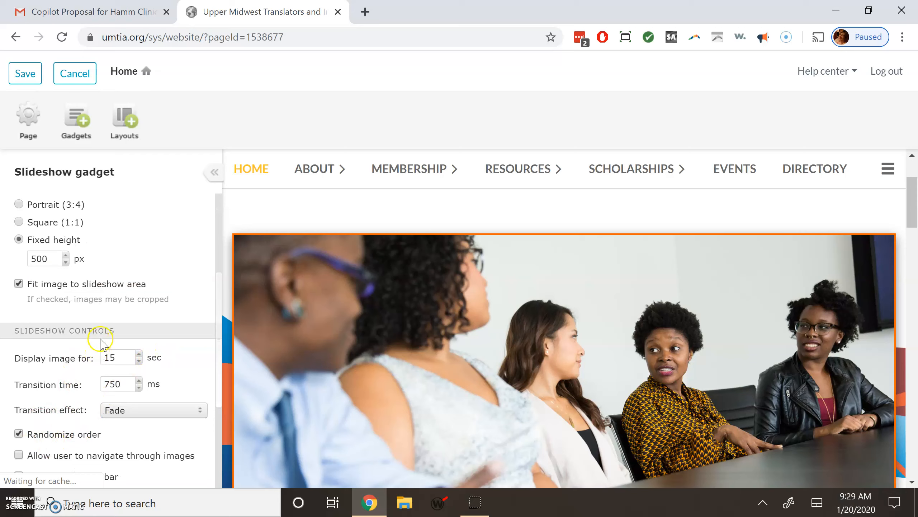
{"action": "scroll", "scroll_direction": "down", "scroll_amount": 3}
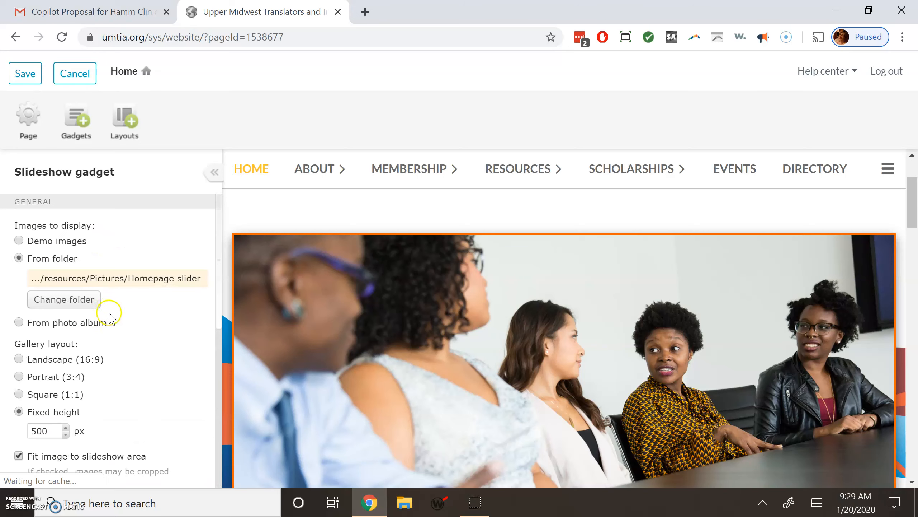
{"action": "mouse_move", "coordinate": [134, 309]}
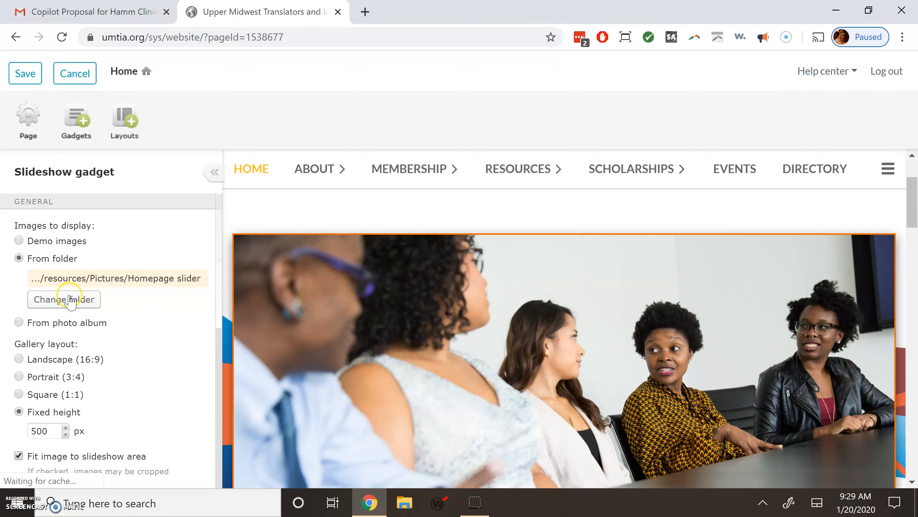
Cancel editing without saving and return to the Site pages view of Home.
{"action": "left_click", "coordinate": [75, 73]}
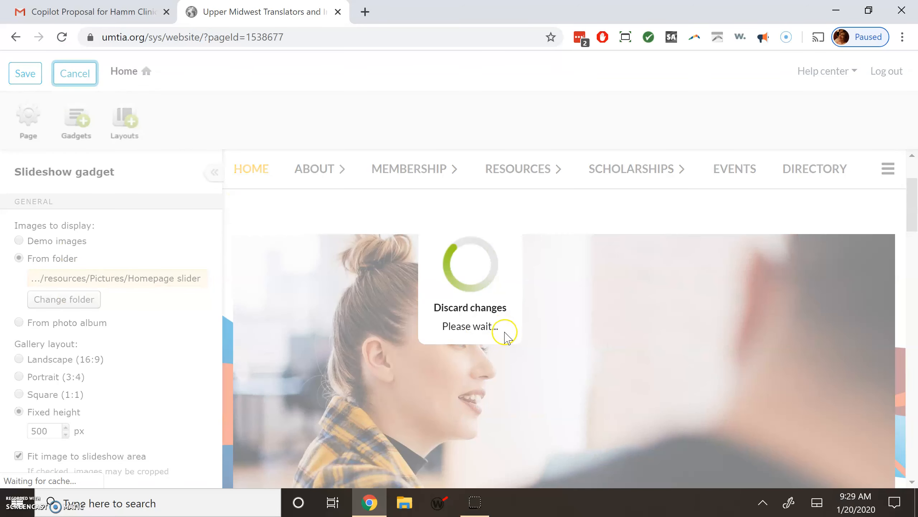
{"action": "left_click", "coordinate": [75, 73]}
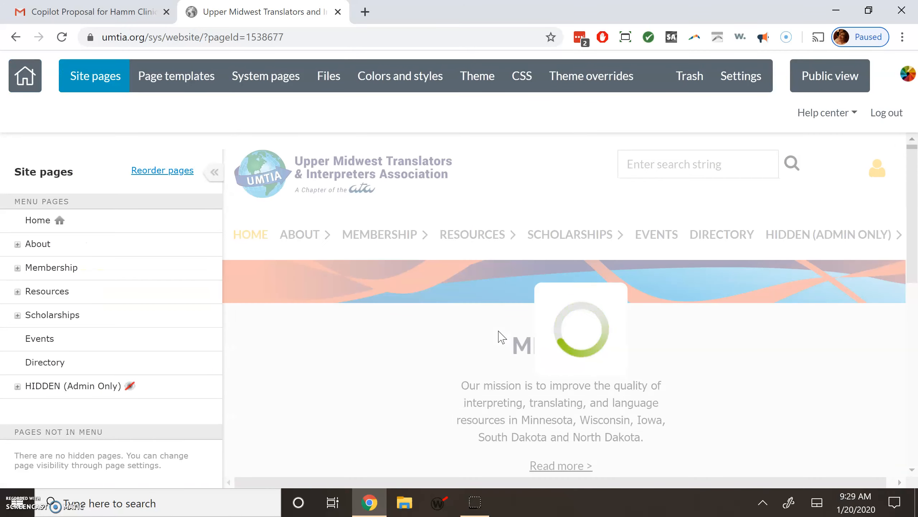
{"action": "left_click", "coordinate": [38, 219]}
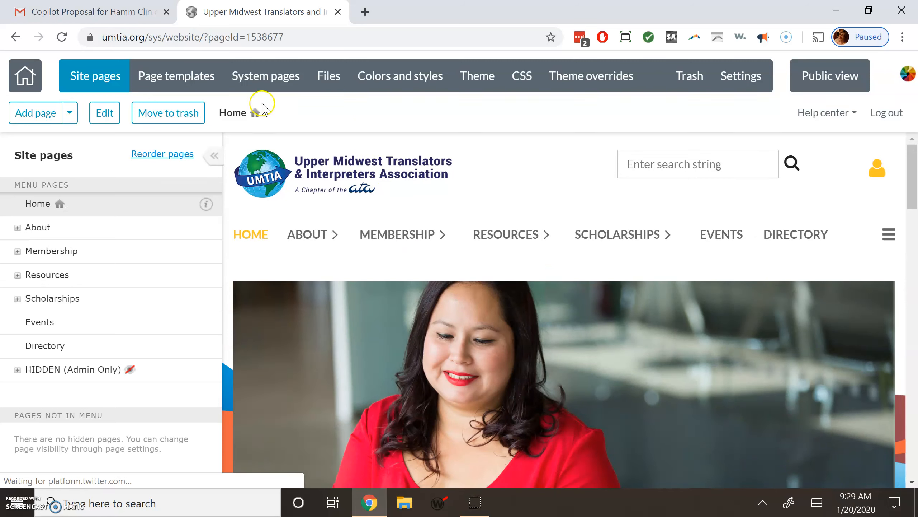
{"action": "left_click", "coordinate": [265, 75]}
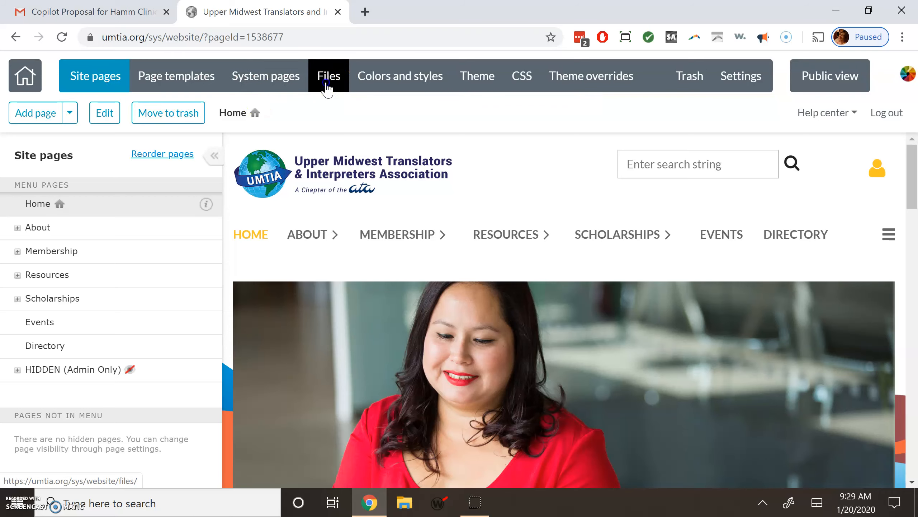
In Files, navigate into resources > Pictures > Homepage slider.
{"action": "left_click", "coordinate": [328, 75]}
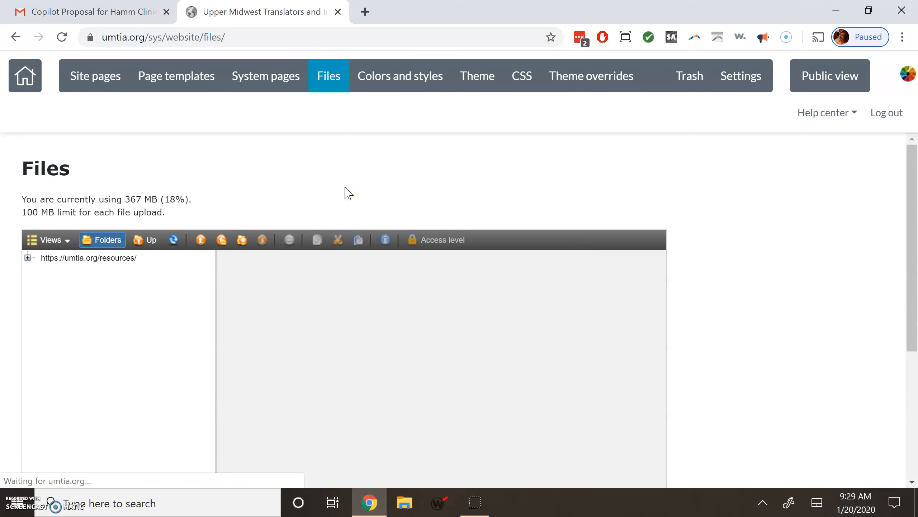
{"action": "left_click", "coordinate": [87, 258]}
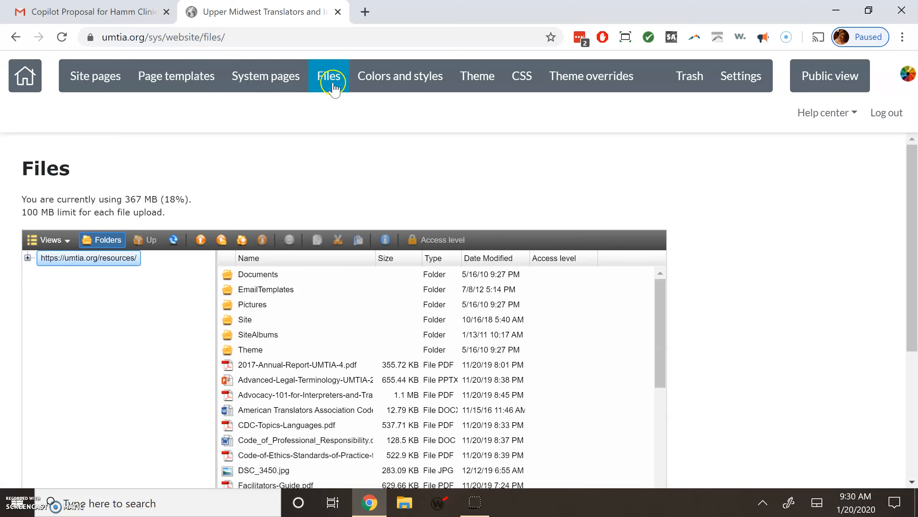
{"action": "left_click", "coordinate": [258, 274]}
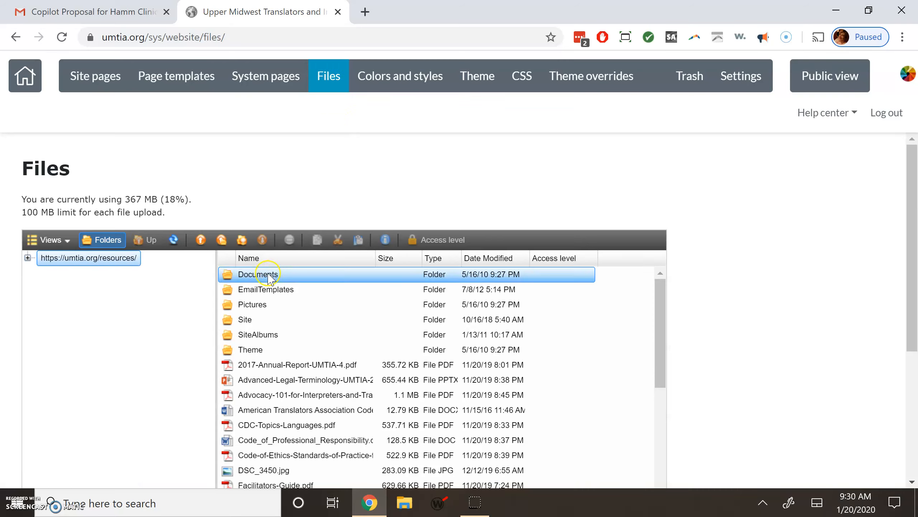
{"action": "left_click", "coordinate": [252, 304]}
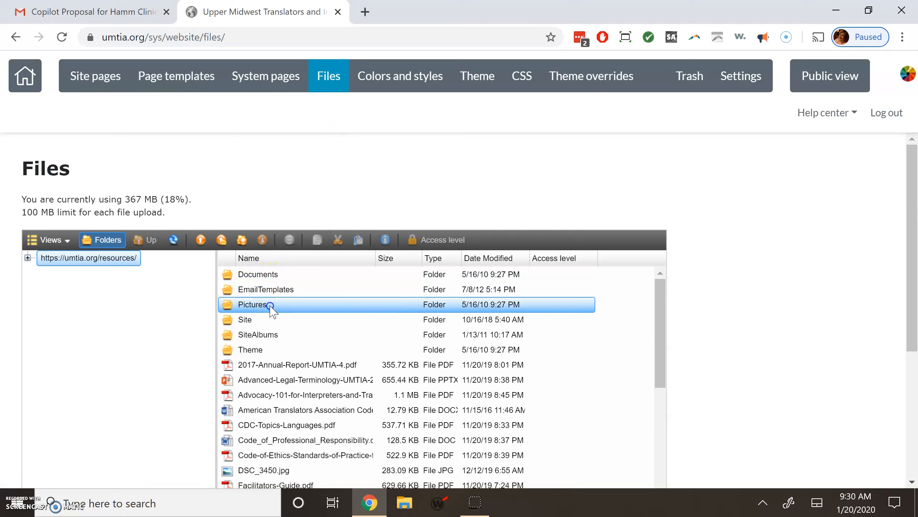
{"action": "double_click", "coordinate": [252, 304]}
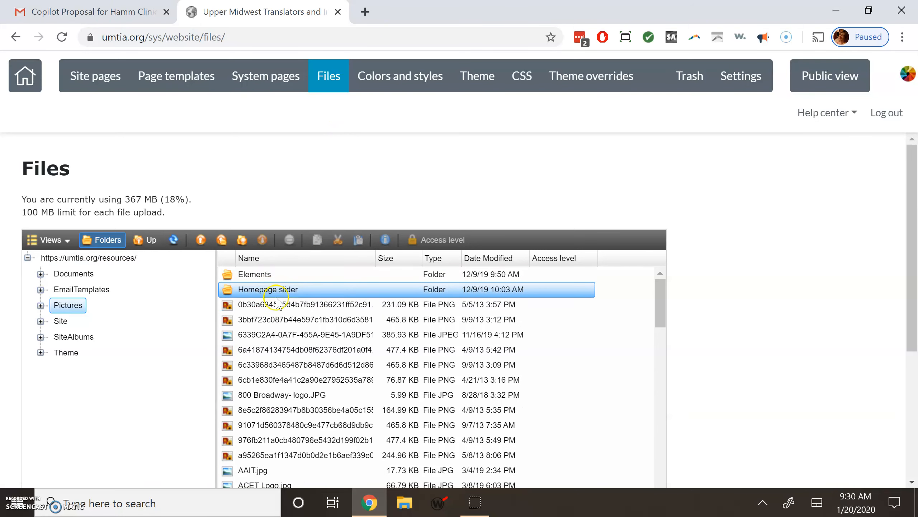
{"action": "double_click", "coordinate": [267, 288]}
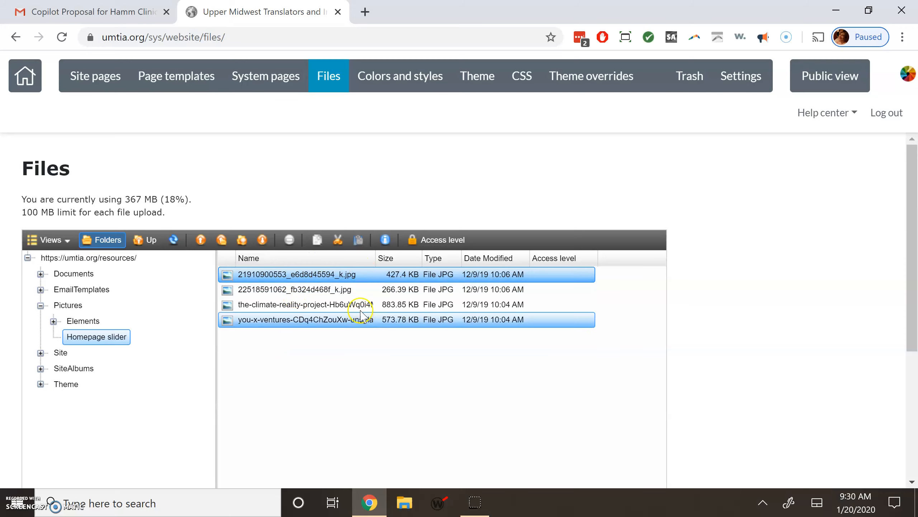
Review the folder by selecting the first and last photos, then clear the selection.
{"action": "left_click", "coordinate": [300, 274]}
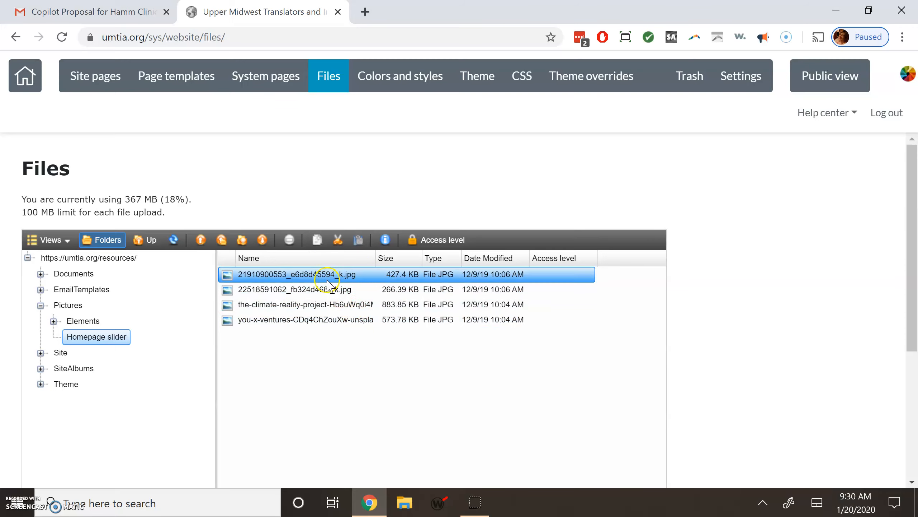
{"action": "left_click", "coordinate": [298, 289]}
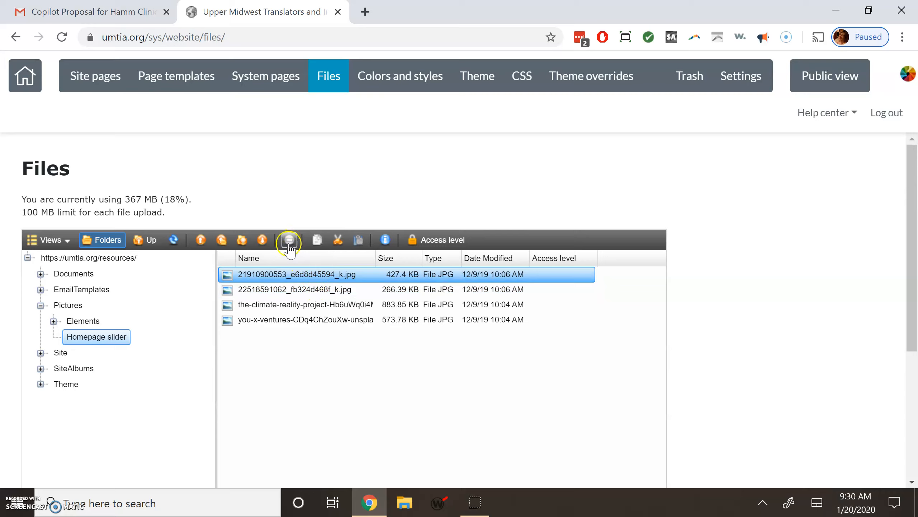
{"action": "mouse_move", "coordinate": [288, 240]}
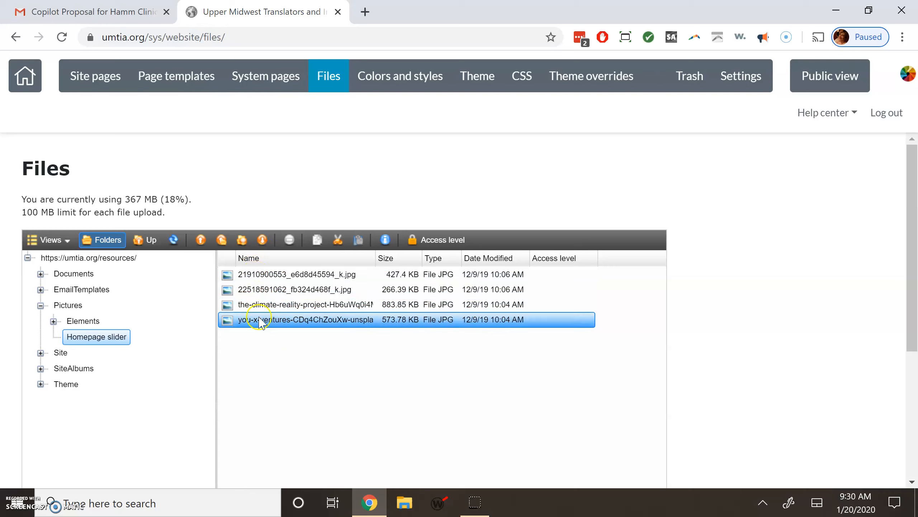
{"action": "left_click", "coordinate": [296, 274]}
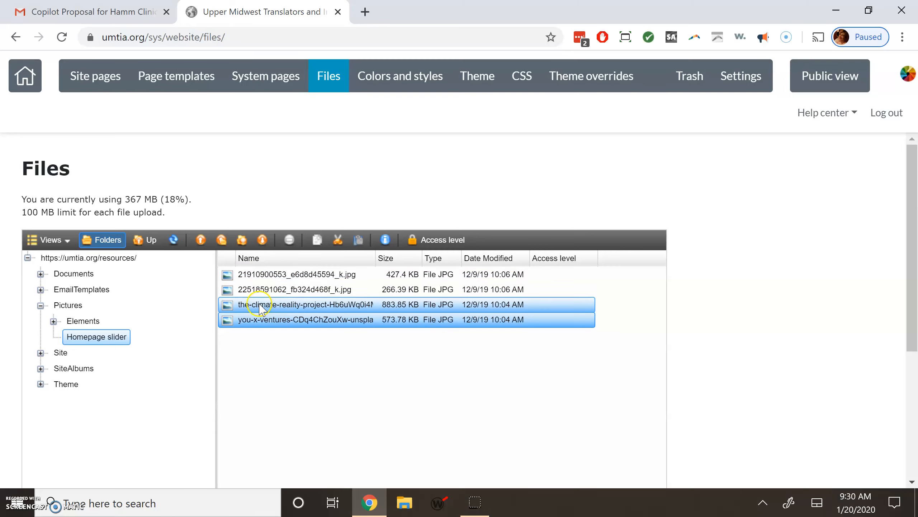
{"action": "mouse_move", "coordinate": [260, 308]}
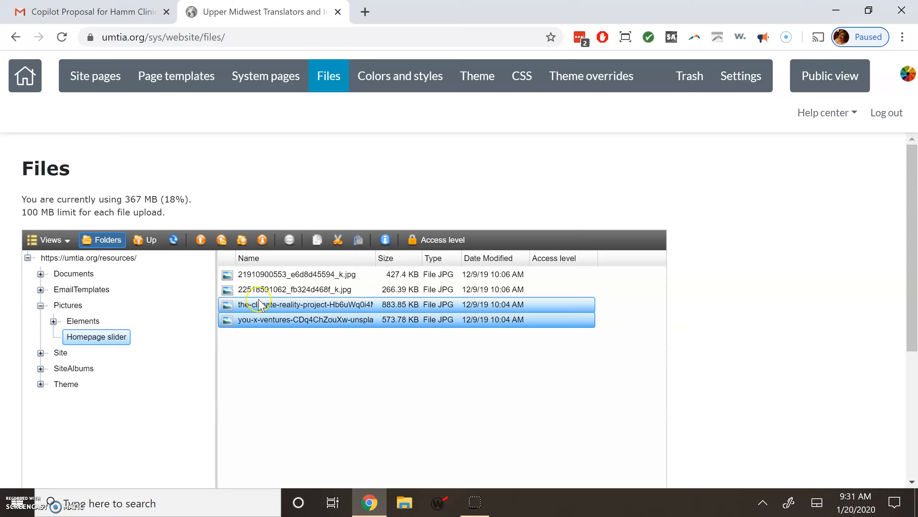
{"action": "left_click", "coordinate": [299, 274]}
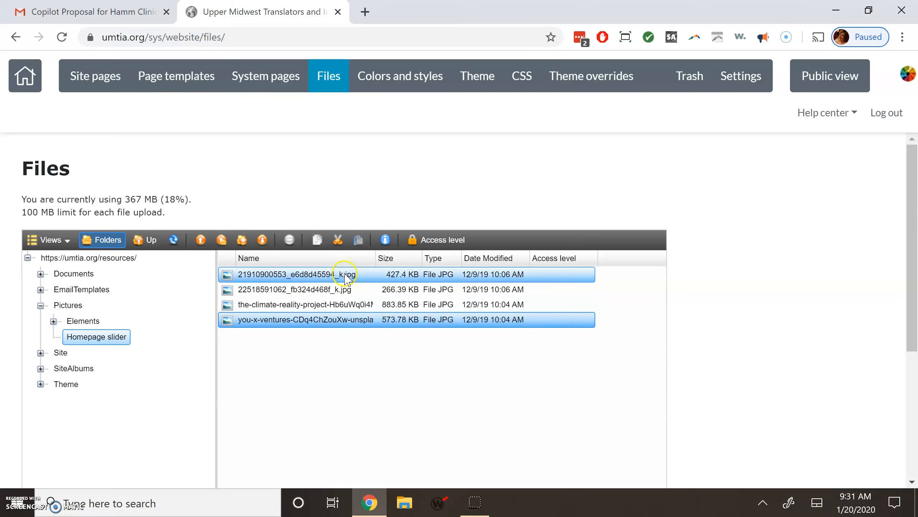
{"action": "left_click", "coordinate": [343, 361]}
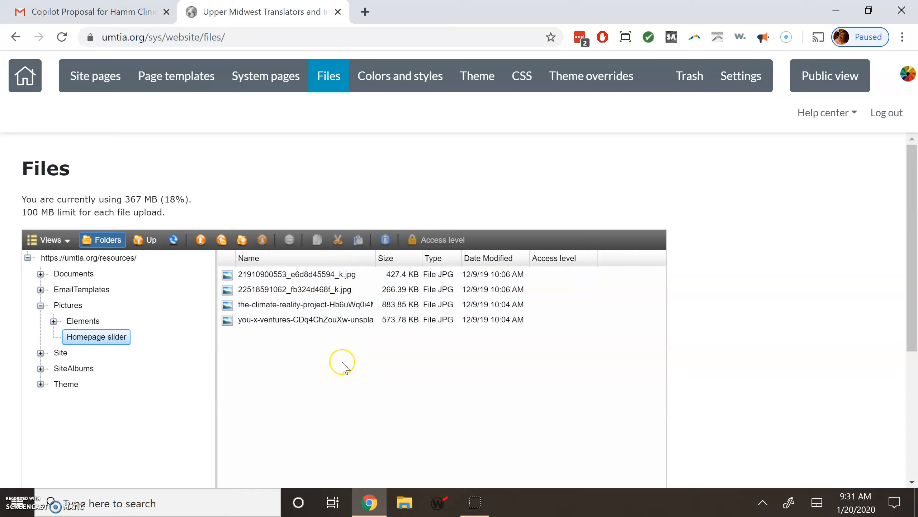
{"action": "mouse_move", "coordinate": [221, 239]}
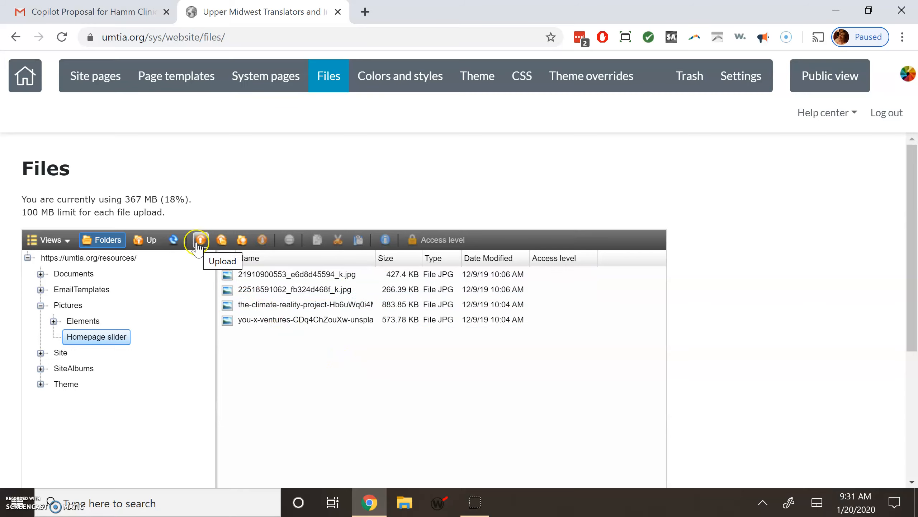
Start an upload into Homepage slider and bring up the computer's file picker via Browse….
{"action": "left_click", "coordinate": [200, 239]}
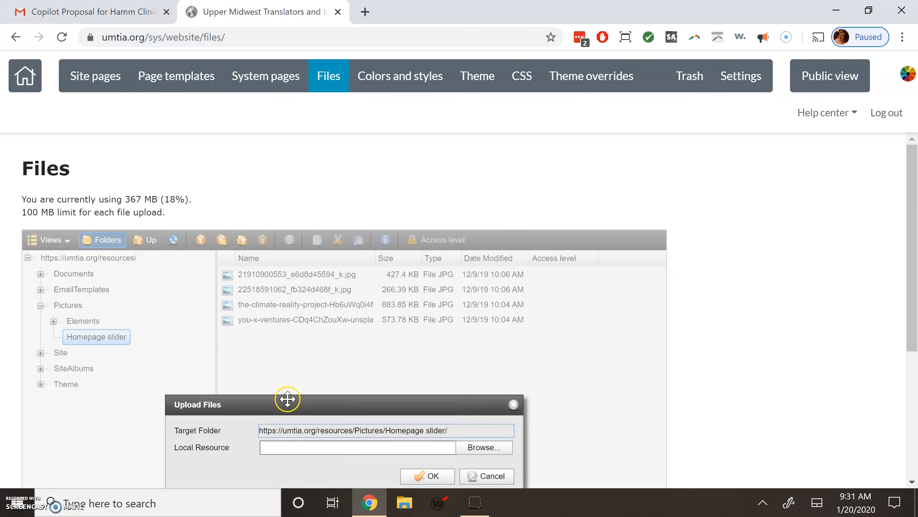
{"action": "left_click_drag", "start_coordinate": [287, 399], "coordinate": [344, 213]}
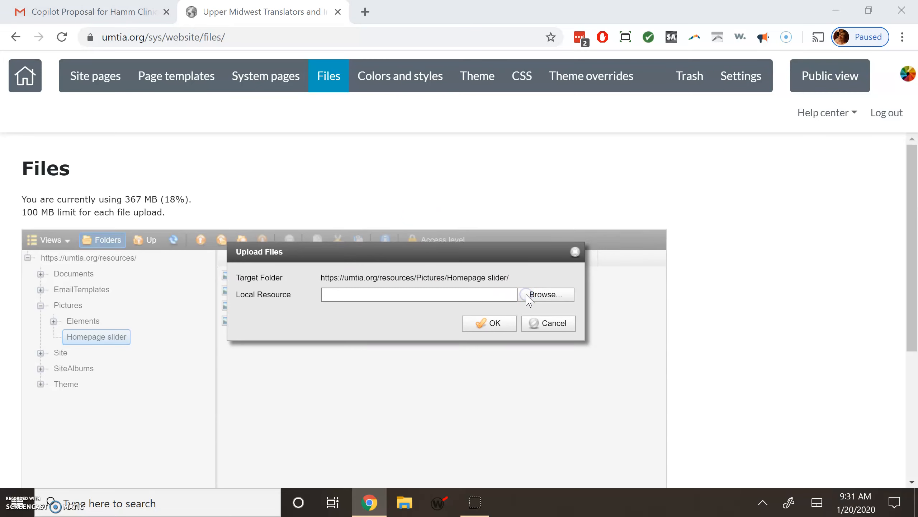
{"action": "left_click", "coordinate": [545, 294]}
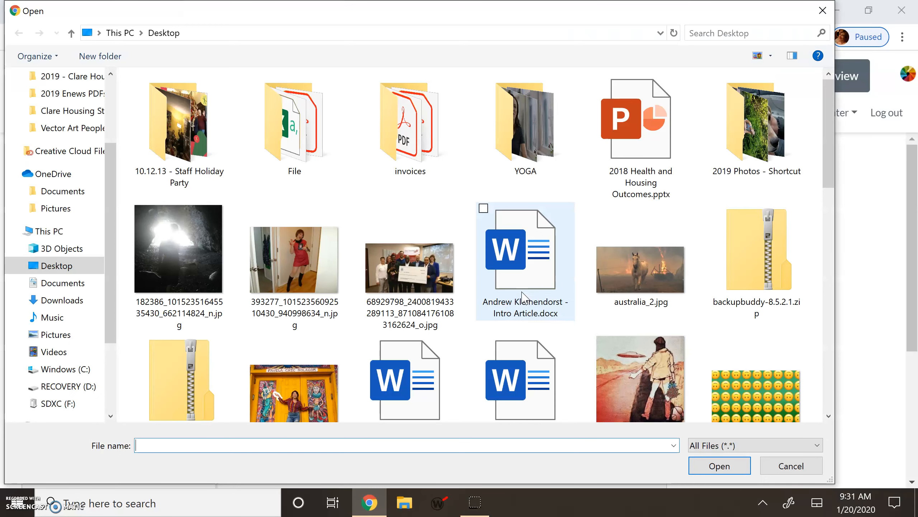
Choose you-x-ventures-tHO1_OuKbg0-unsplash.jpg from the Desktop and confirm it for upload.
{"action": "scroll", "scroll_direction": "down", "scroll_amount": 3}
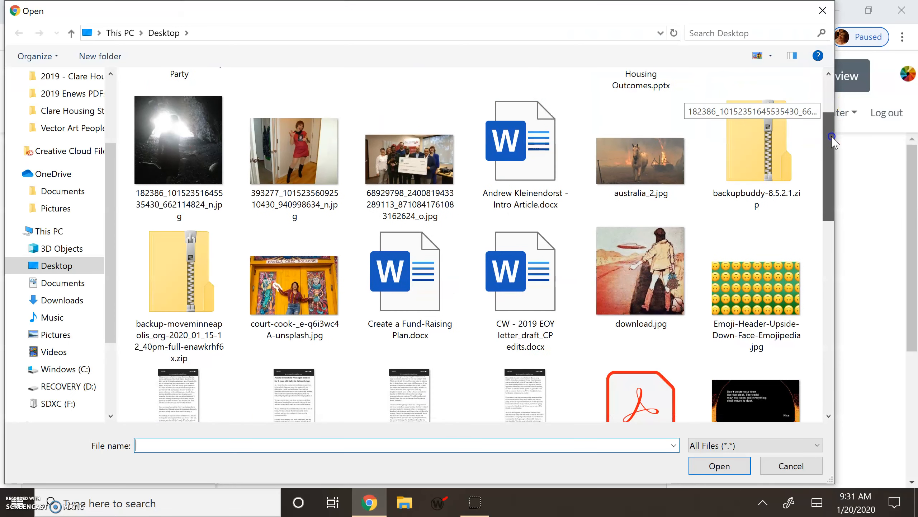
{"action": "scroll", "scroll_direction": "down", "scroll_amount": 3}
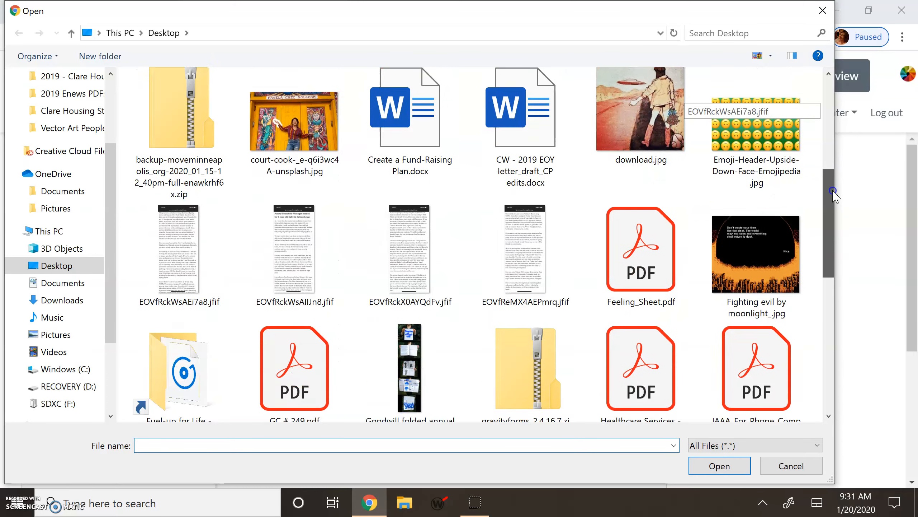
{"action": "scroll", "scroll_direction": "down", "scroll_amount": 3}
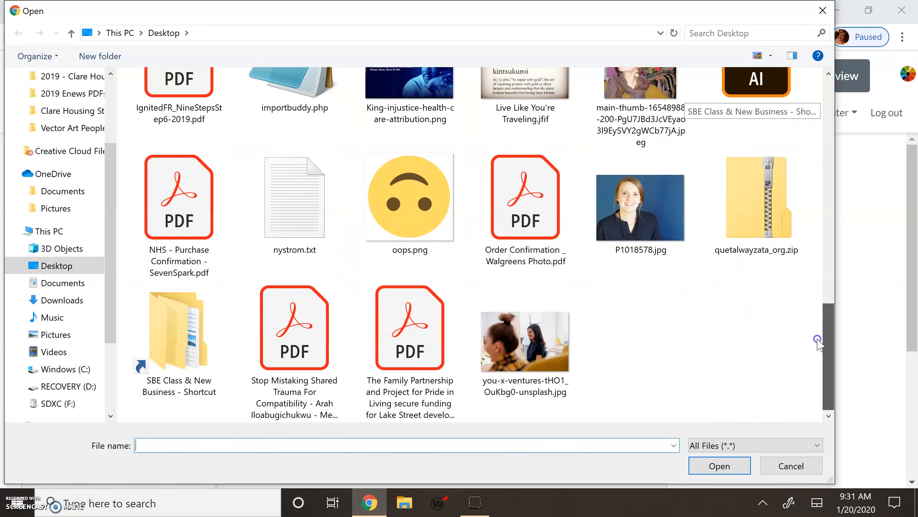
{"action": "left_click", "coordinate": [524, 340]}
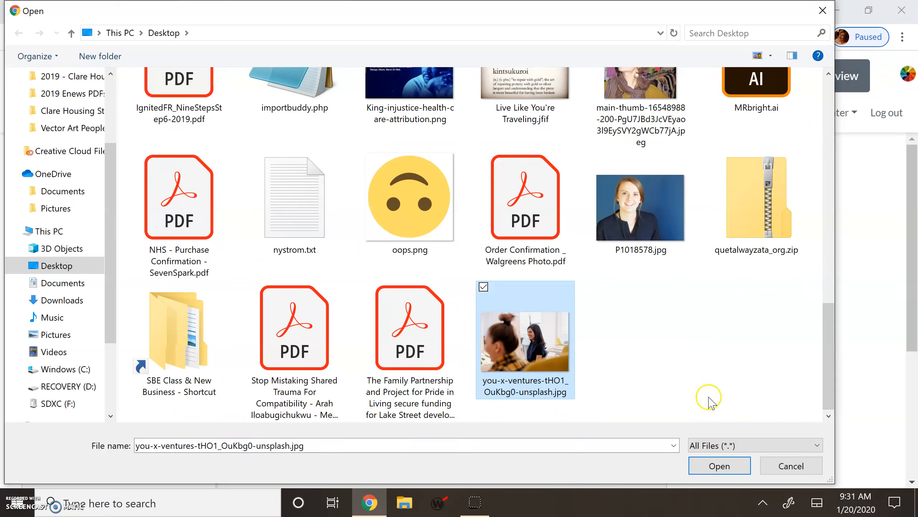
{"action": "left_click", "coordinate": [719, 465]}
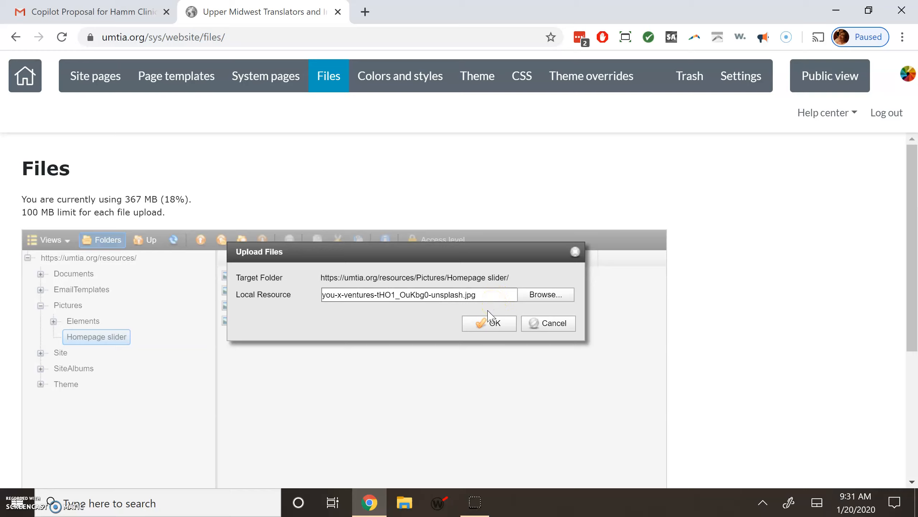
Confirm the upload so the new photo appears in Homepage slider, dated 1/20/20.
{"action": "left_click", "coordinate": [489, 323]}
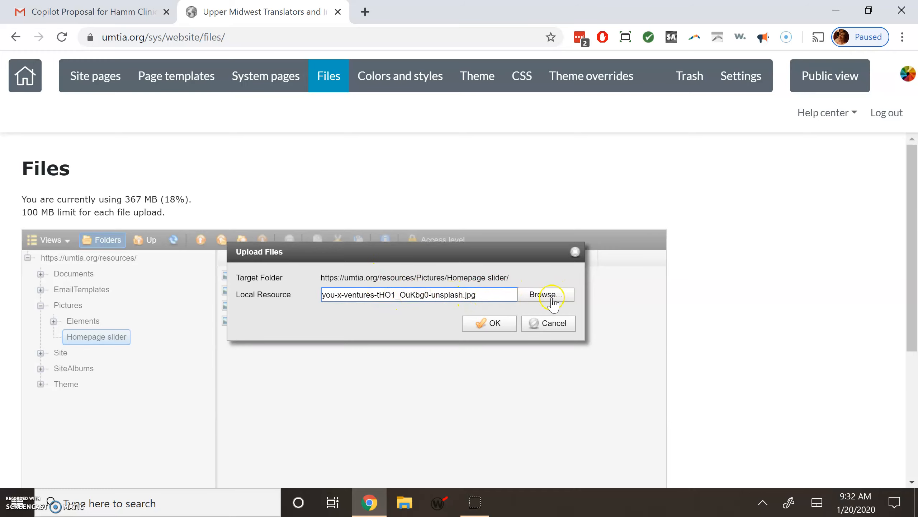
{"action": "left_click", "coordinate": [489, 322]}
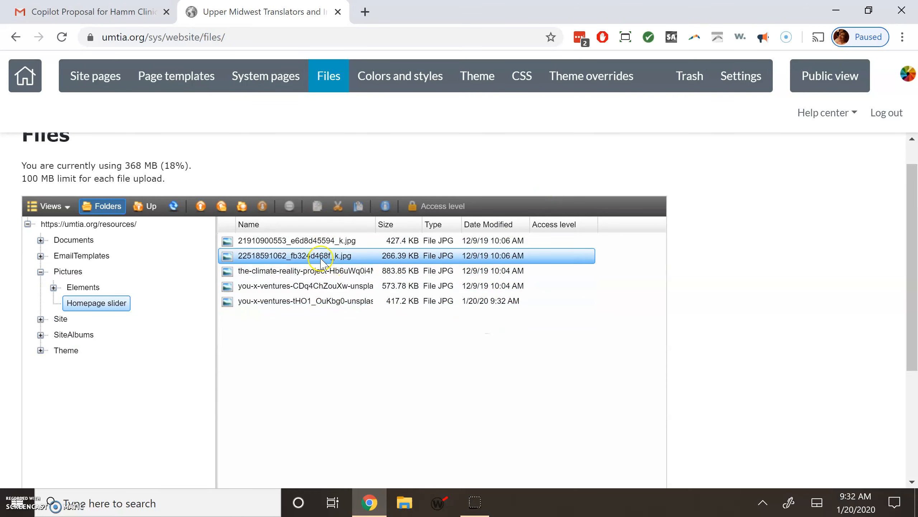
{"action": "scroll", "scroll_direction": "down", "scroll_amount": 3}
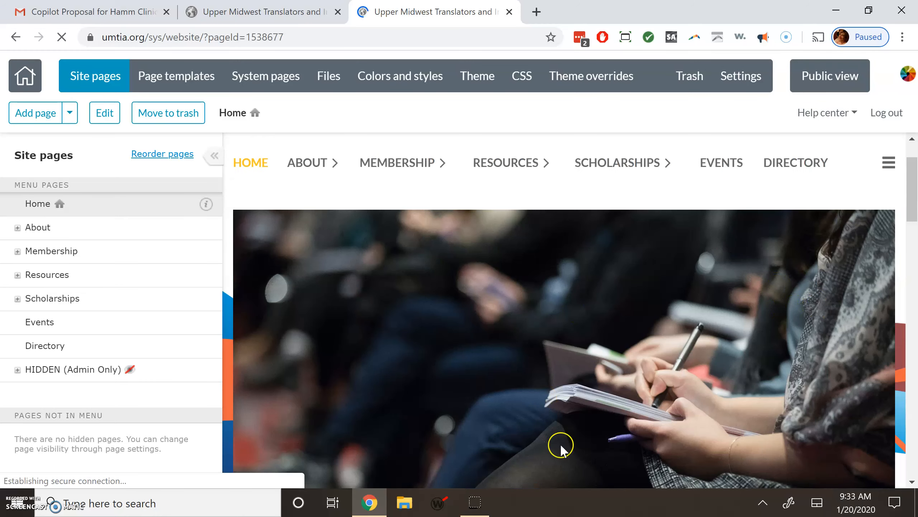
{"action": "mouse_move", "coordinate": [839, 343]}
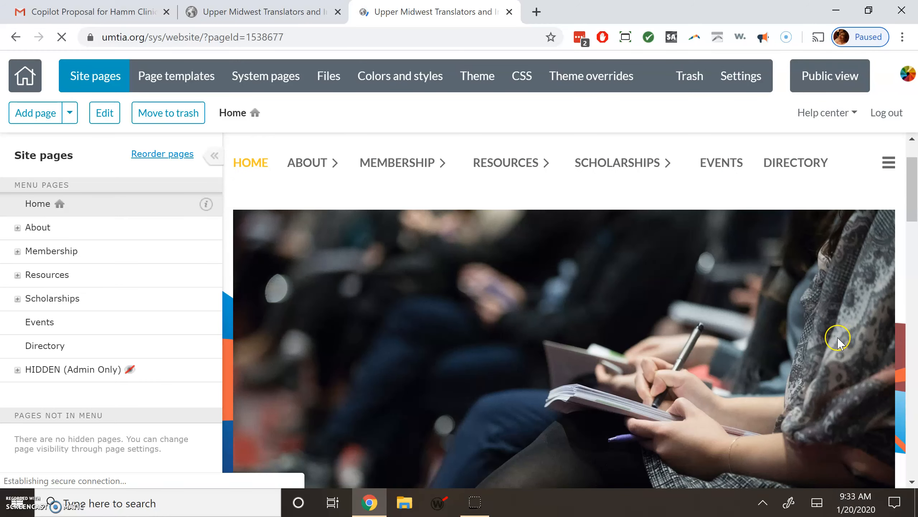
{"action": "mouse_move", "coordinate": [730, 289]}
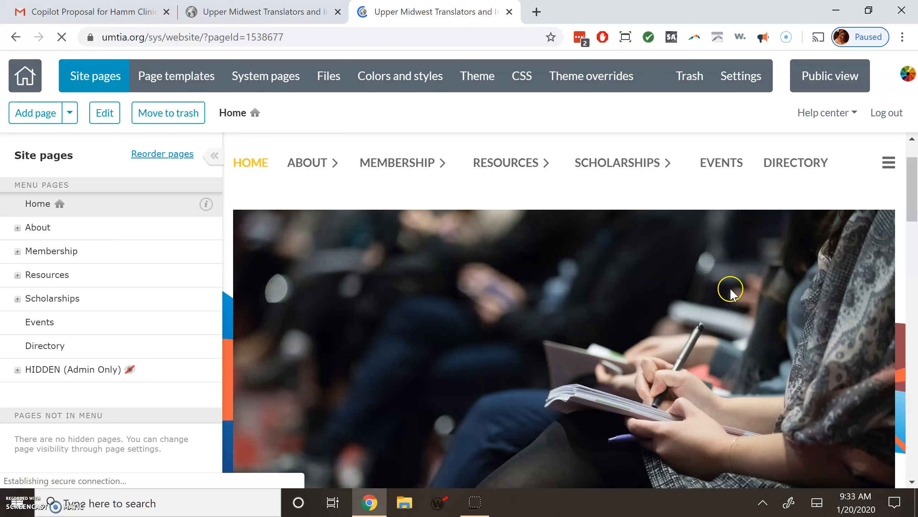
{"action": "mouse_move", "coordinate": [780, 269]}
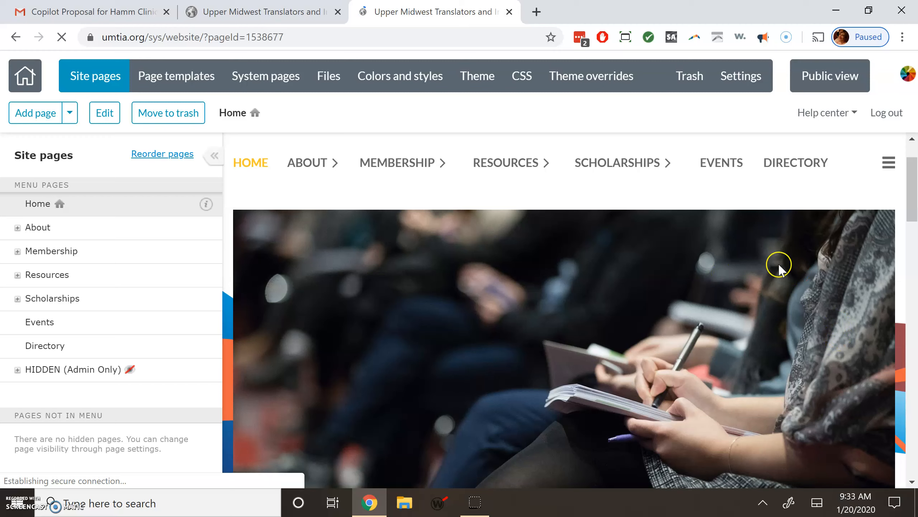
{"action": "mouse_move", "coordinate": [775, 300]}
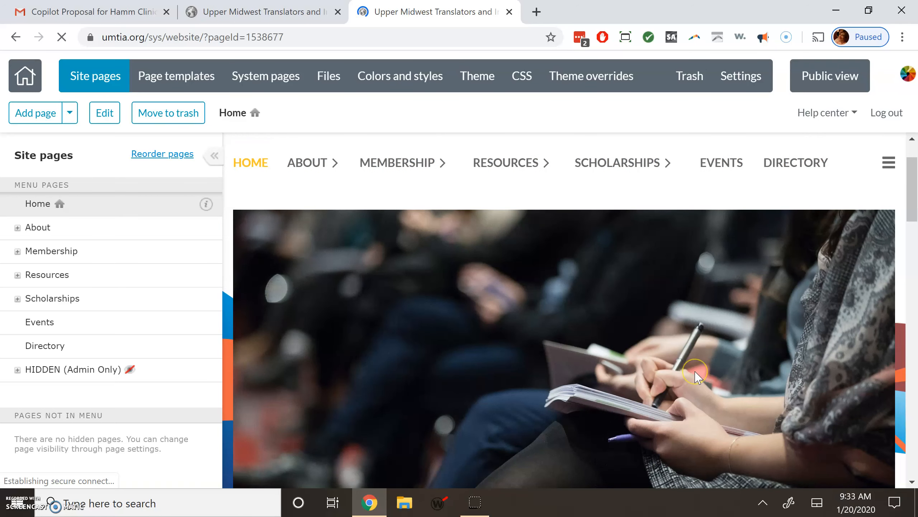
{"action": "mouse_move", "coordinate": [262, 472]}
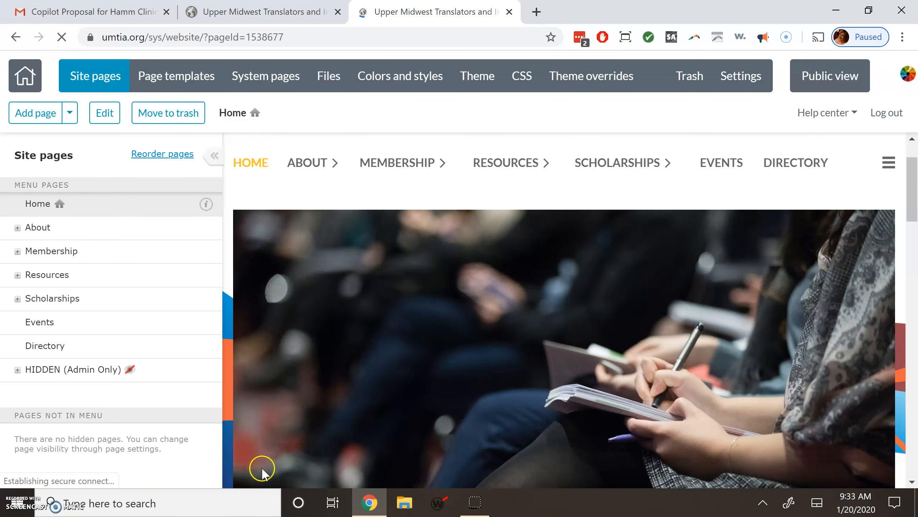